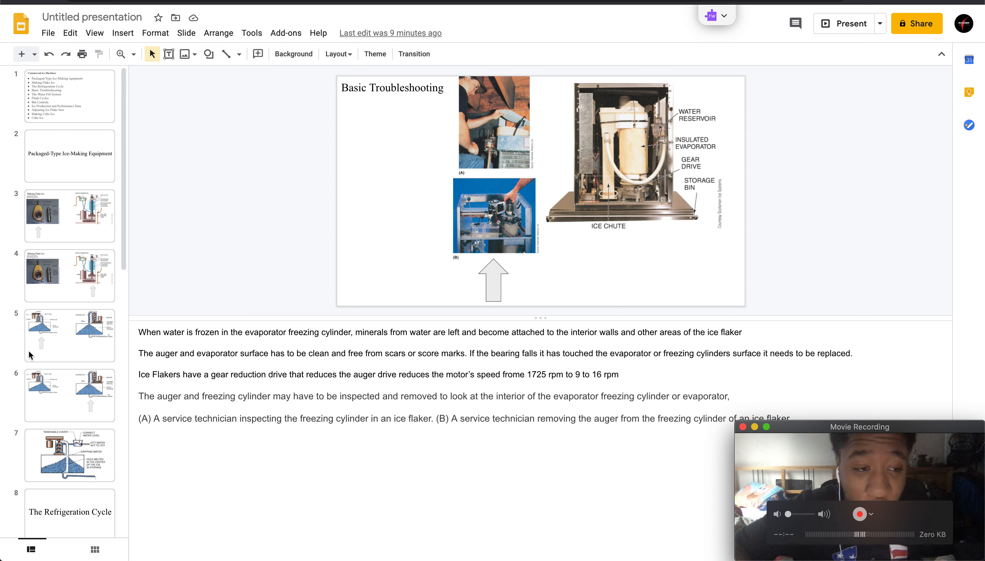
Go to slide 10 showing the ice flaker cutaway and gear-drive notes.
{"action": "scroll", "scroll_direction": "down", "scroll_amount": 3}
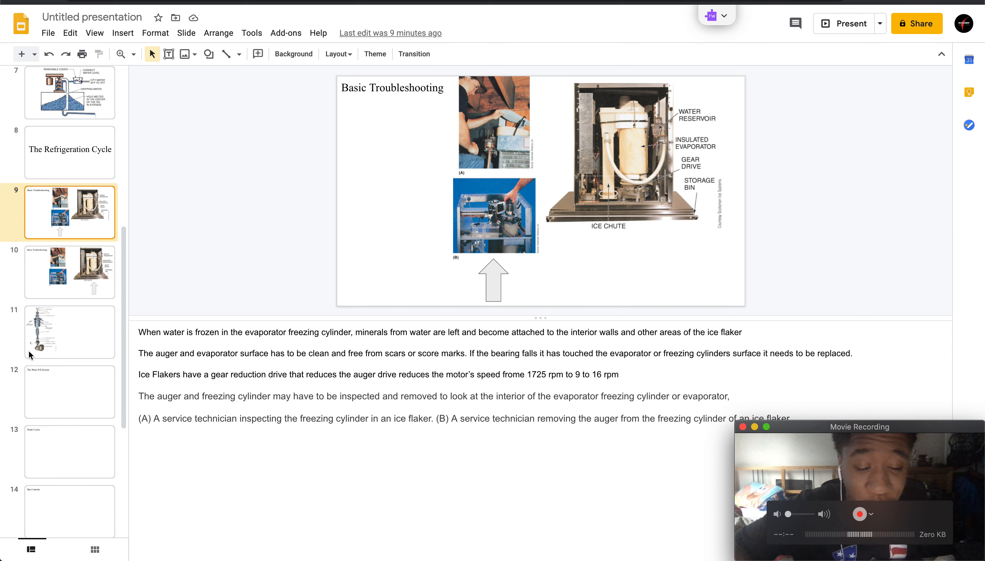
{"action": "mouse_move", "coordinate": [364, 538]}
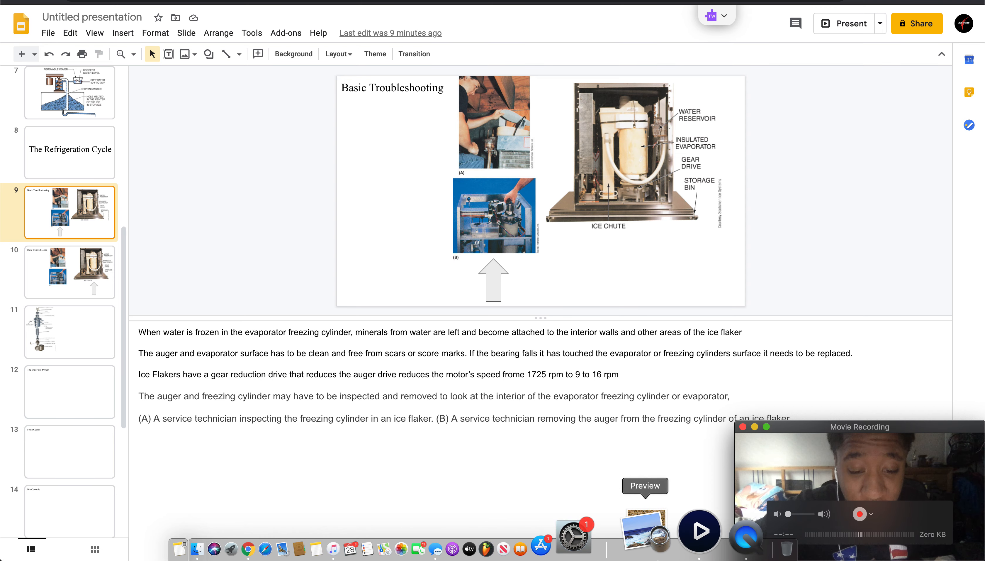
{"action": "left_click", "coordinate": [699, 530]}
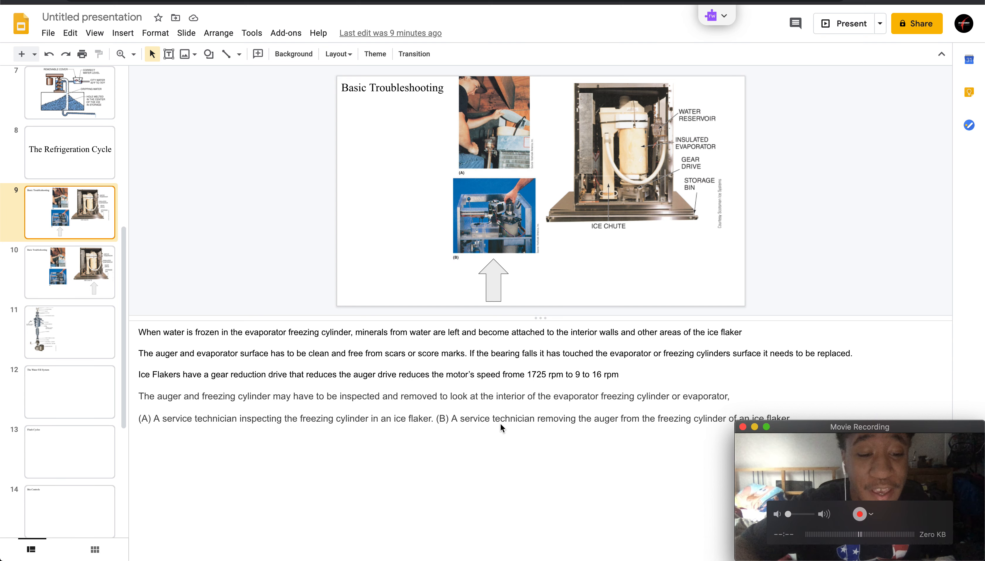
{"action": "mouse_move", "coordinate": [454, 418]}
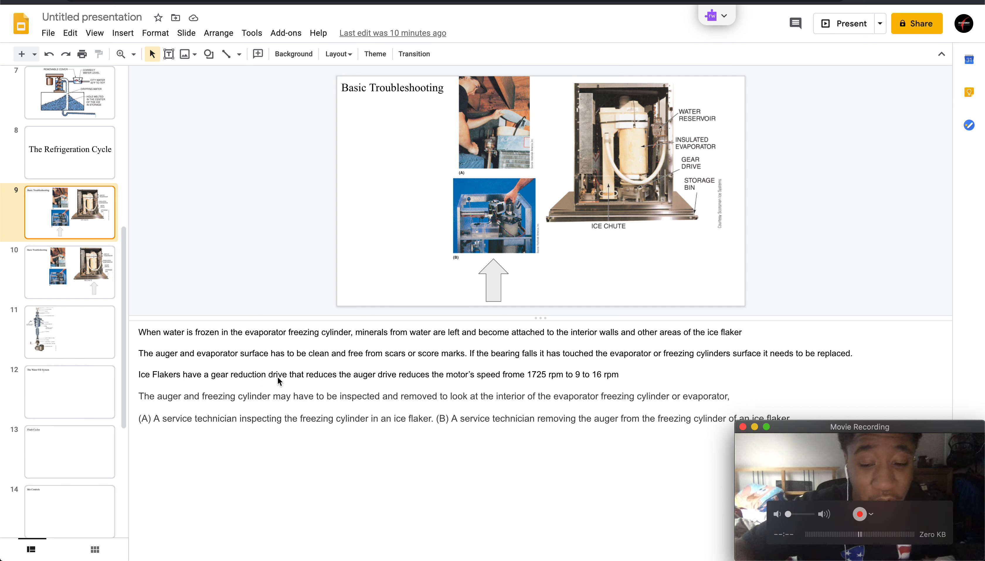
{"action": "mouse_move", "coordinate": [504, 115]}
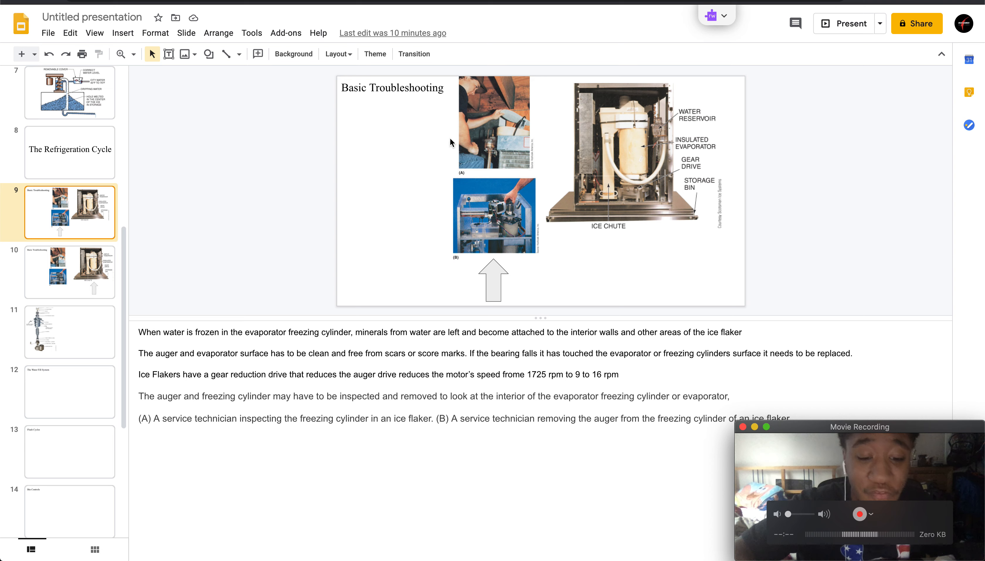
{"action": "mouse_move", "coordinate": [496, 162]}
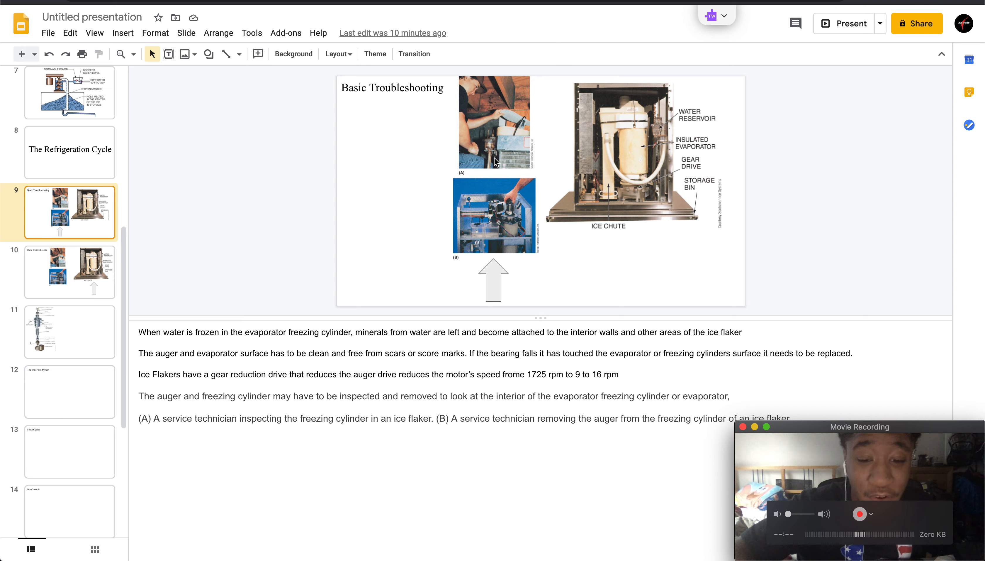
{"action": "mouse_move", "coordinate": [512, 233]}
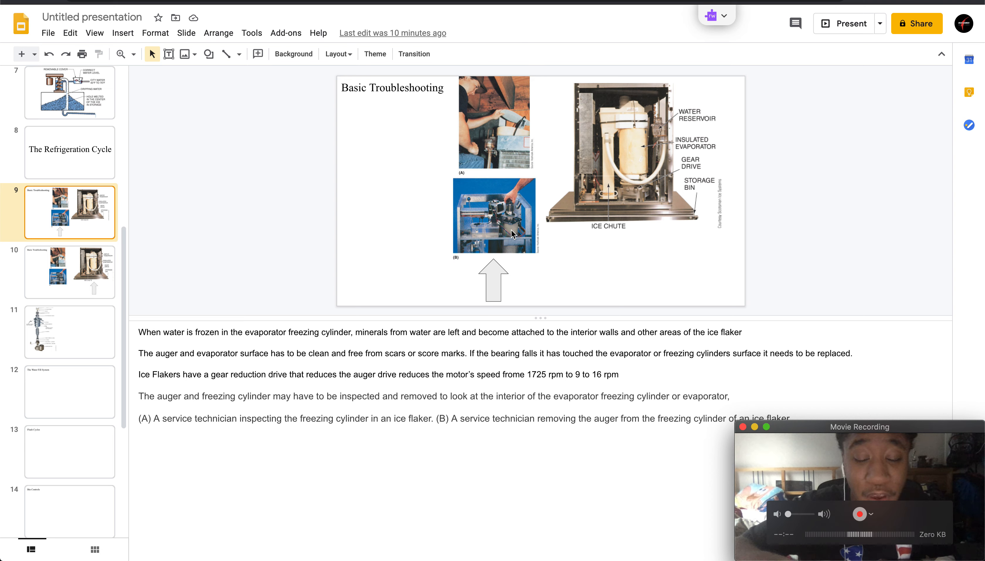
{"action": "mouse_move", "coordinate": [69, 266]}
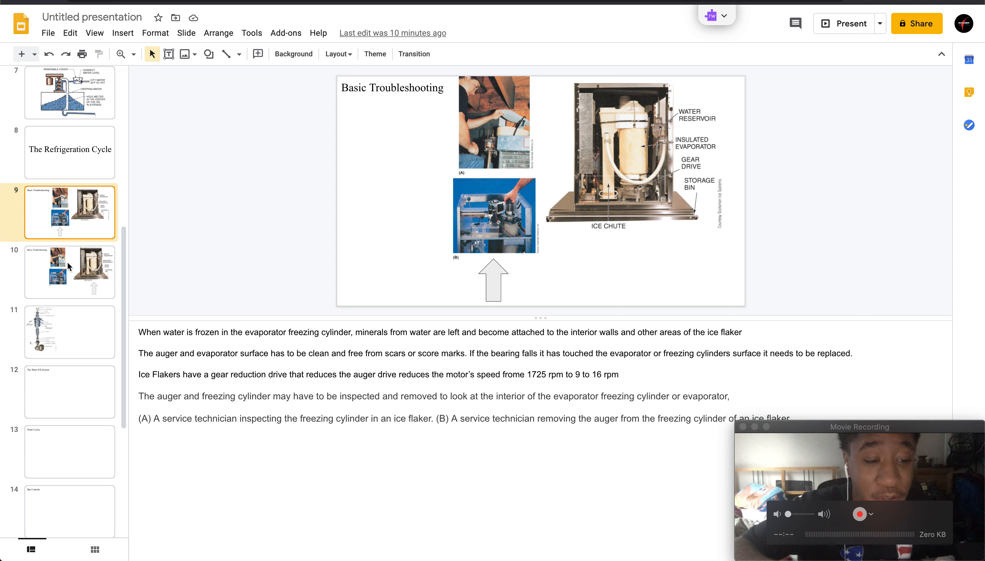
{"action": "left_click", "coordinate": [69, 271]}
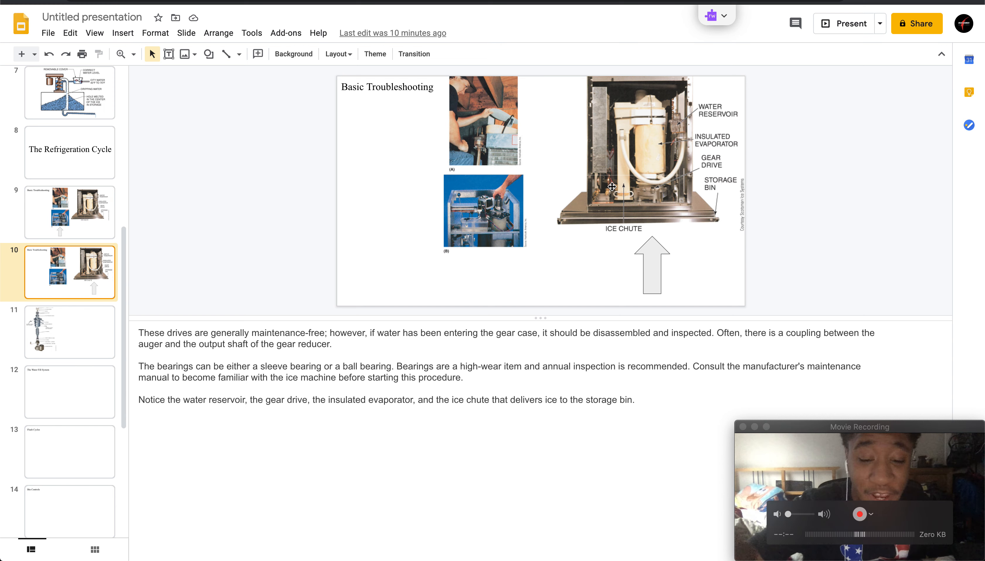
{"action": "mouse_move", "coordinate": [656, 216]}
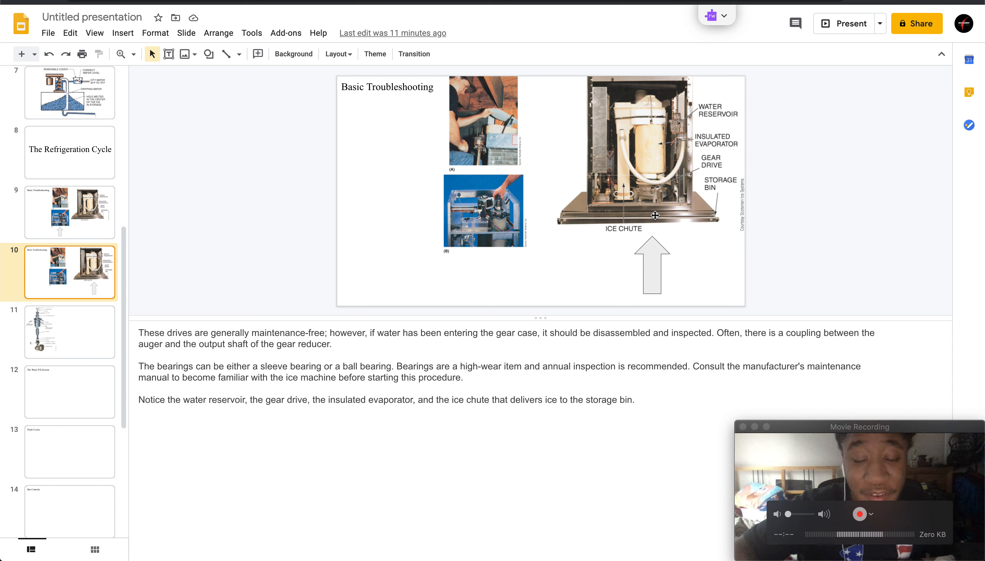
{"action": "mouse_move", "coordinate": [679, 174]}
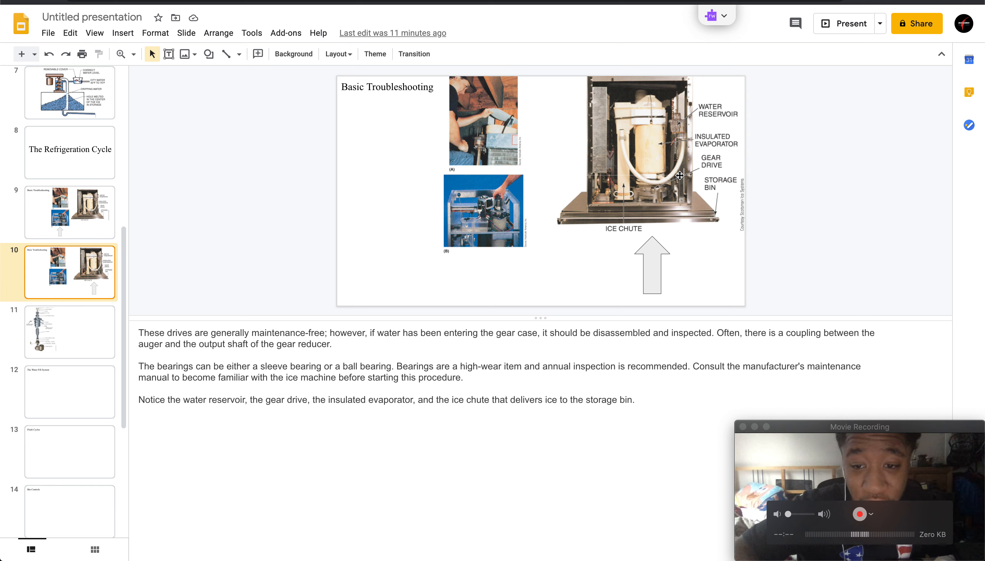
{"action": "mouse_move", "coordinate": [661, 217]}
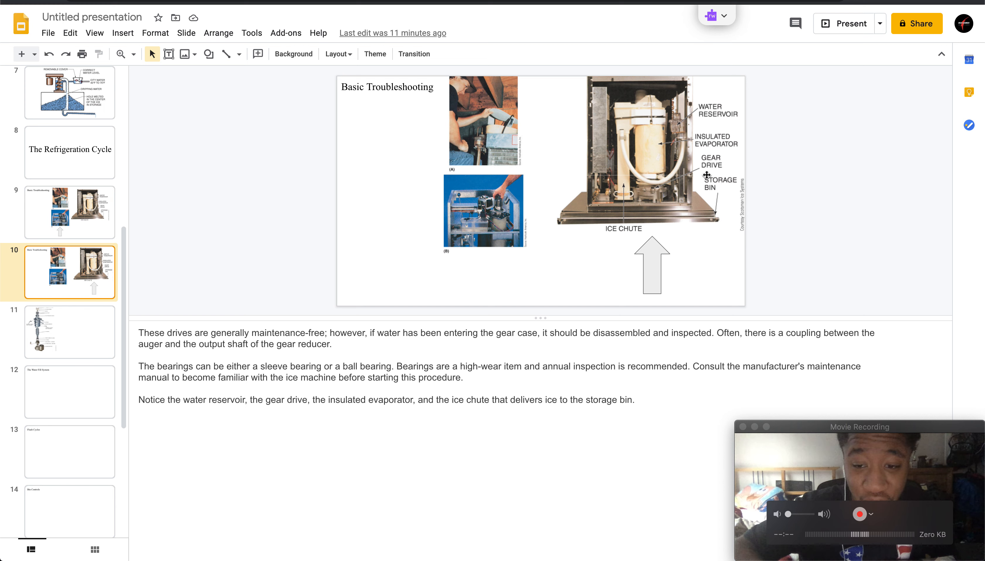
{"action": "mouse_move", "coordinate": [709, 171]}
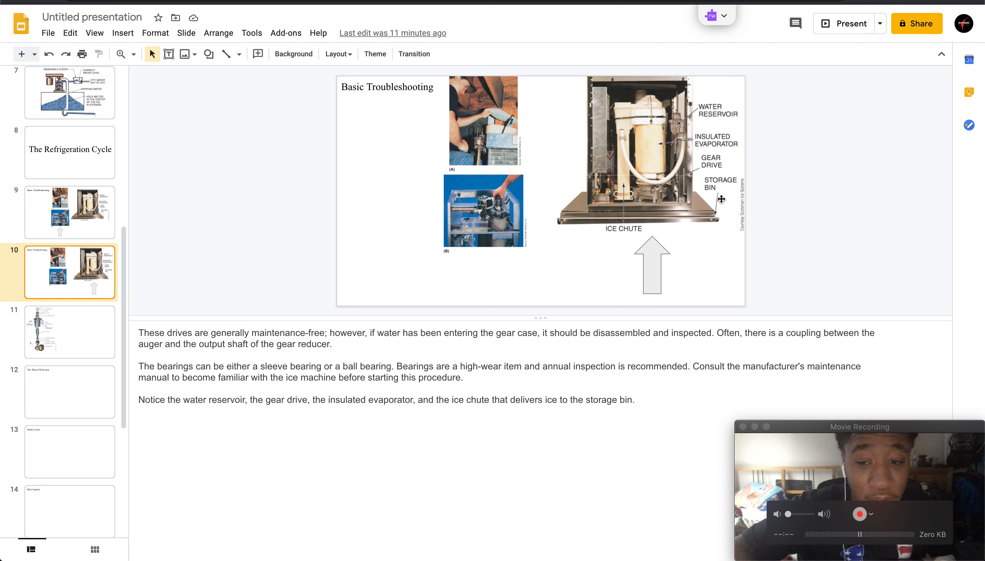
{"action": "mouse_move", "coordinate": [160, 210]}
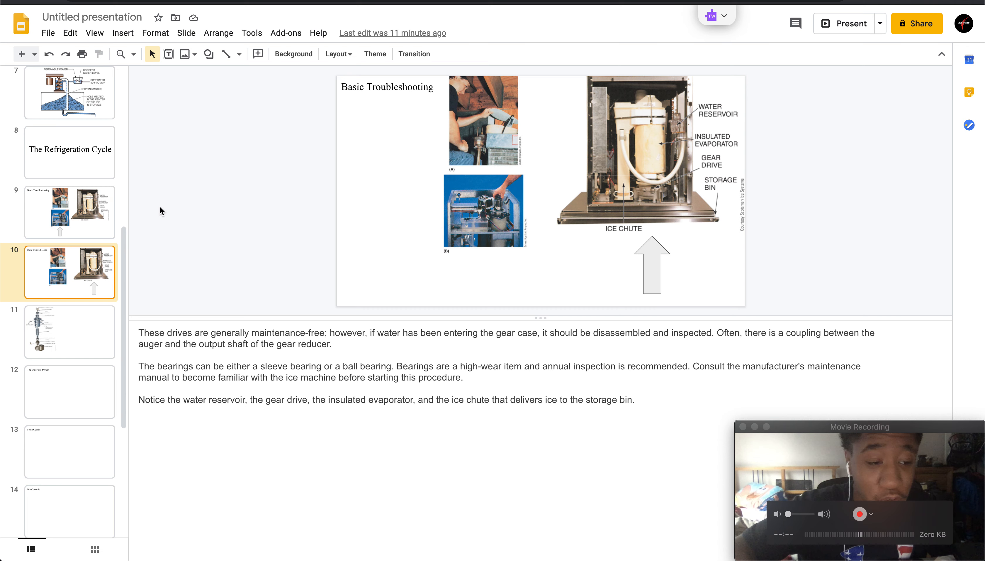
Go to slide 11 with the exploded auger and gear motor diagram.
{"action": "left_click", "coordinate": [69, 332]}
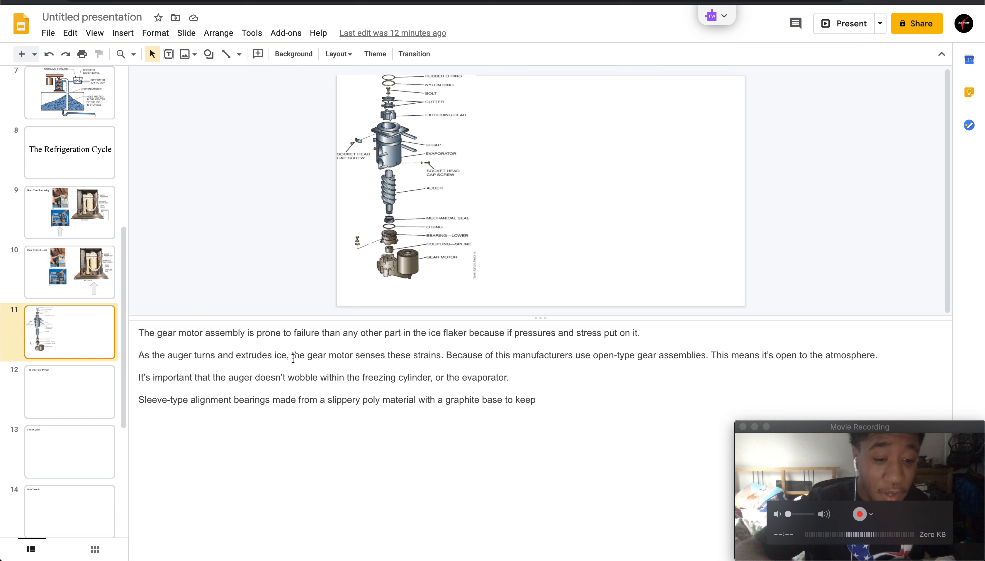
{"action": "mouse_move", "coordinate": [374, 432]}
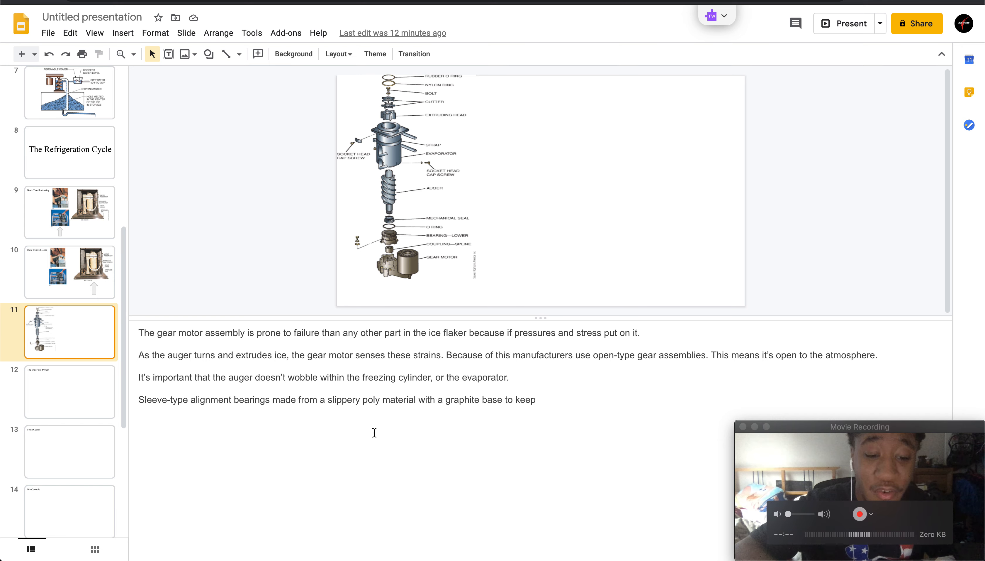